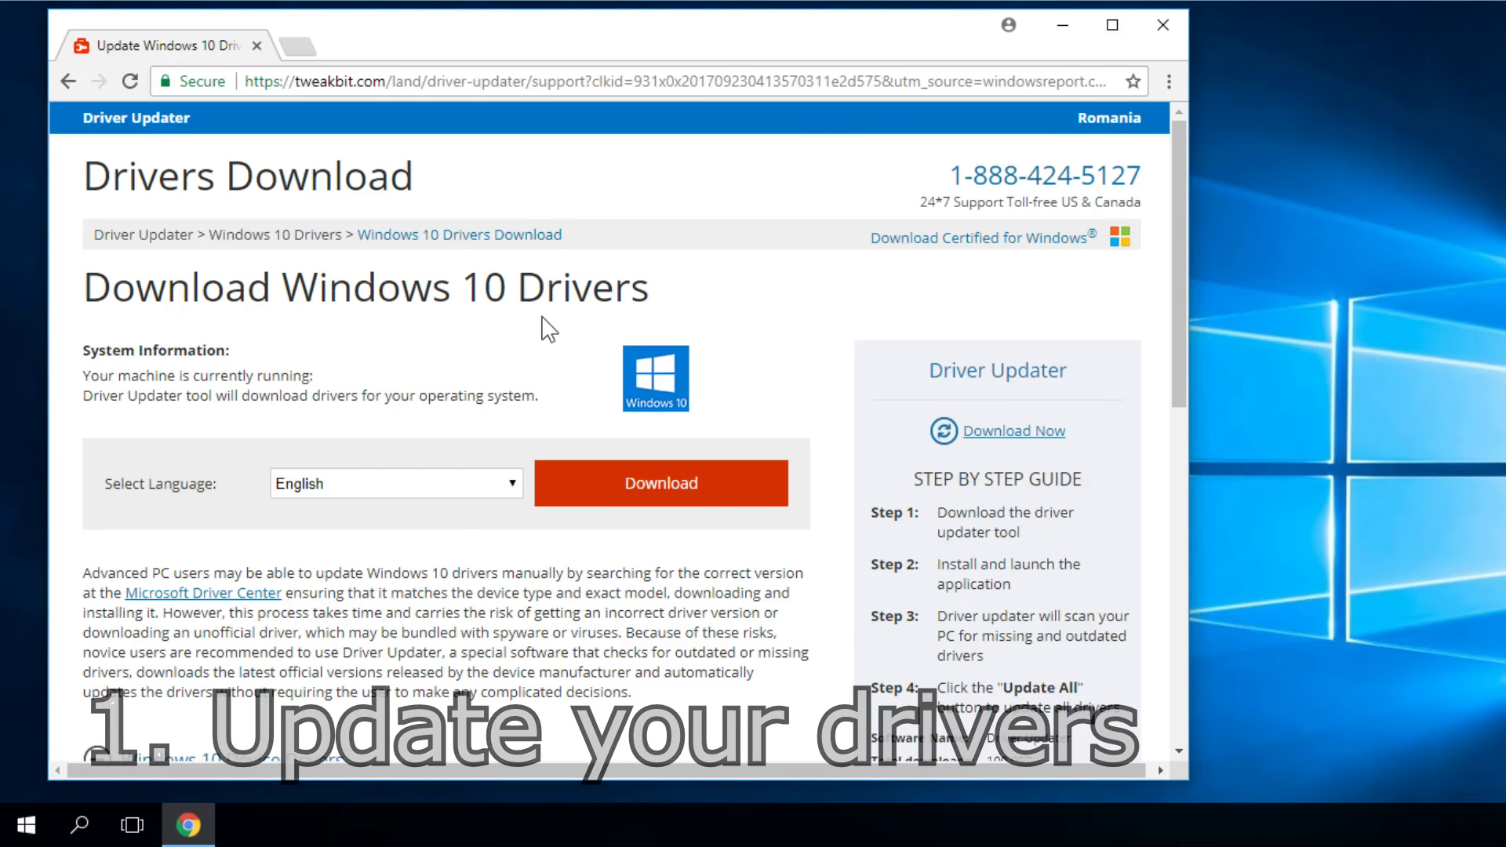
pyautogui.moveTo(532, 314)
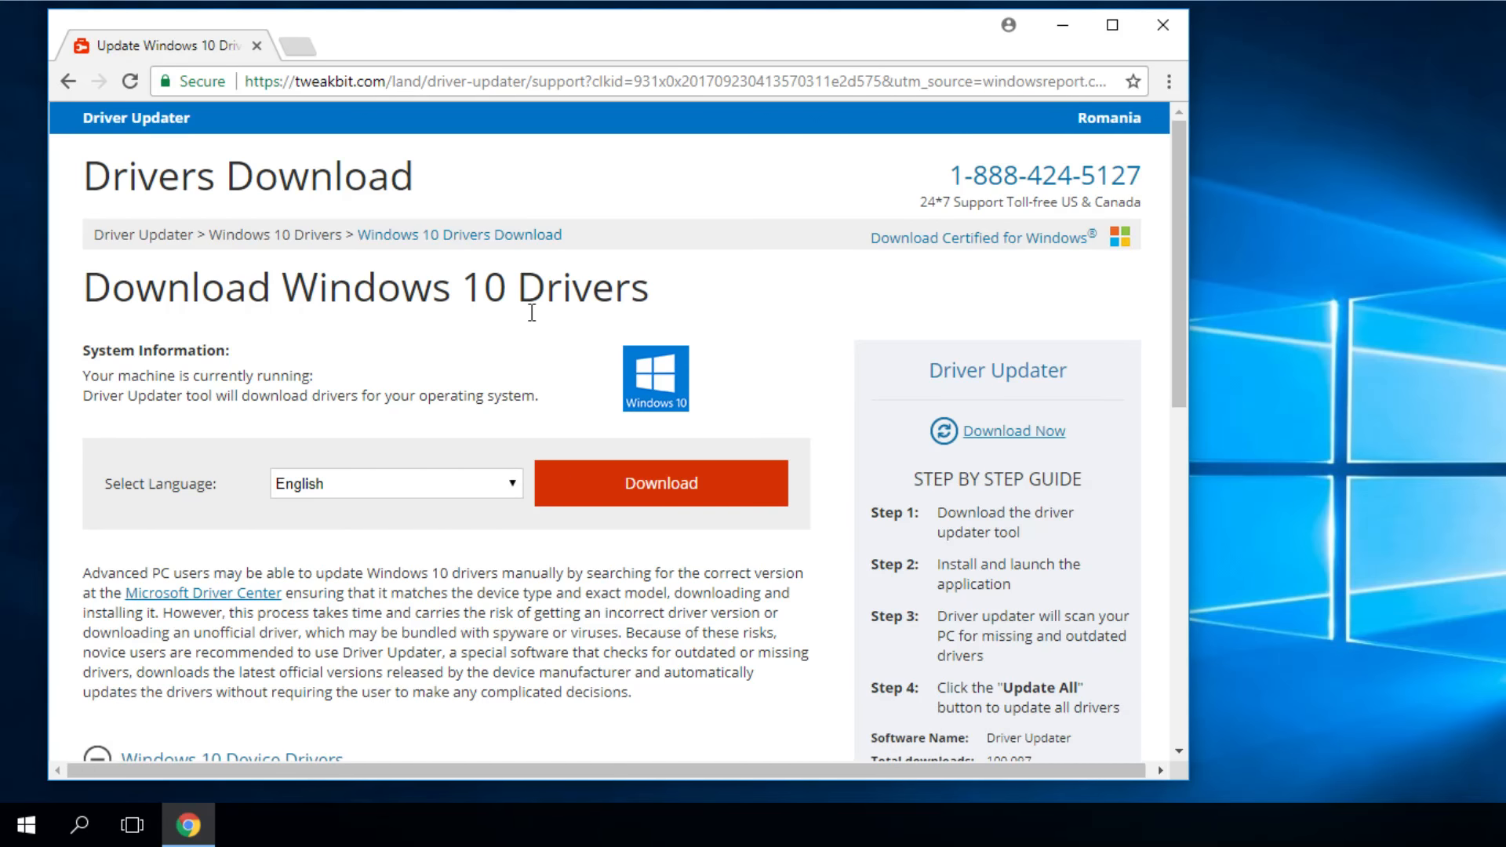
pyautogui.moveTo(527, 345)
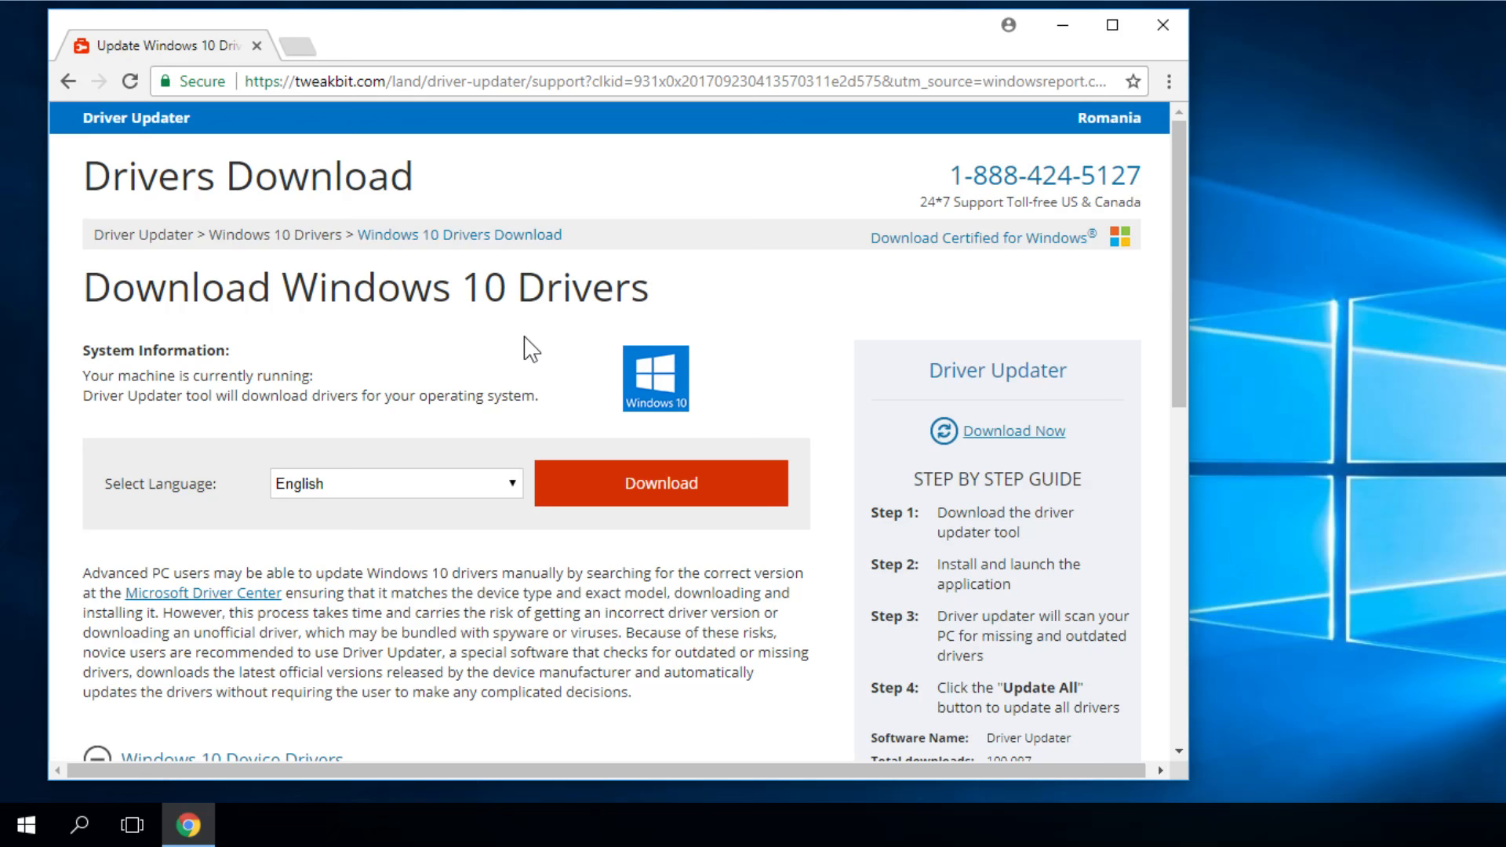
# Dismiss the Chrome window so the empty Windows 10 desktop is showing
pyautogui.click(1161, 25)
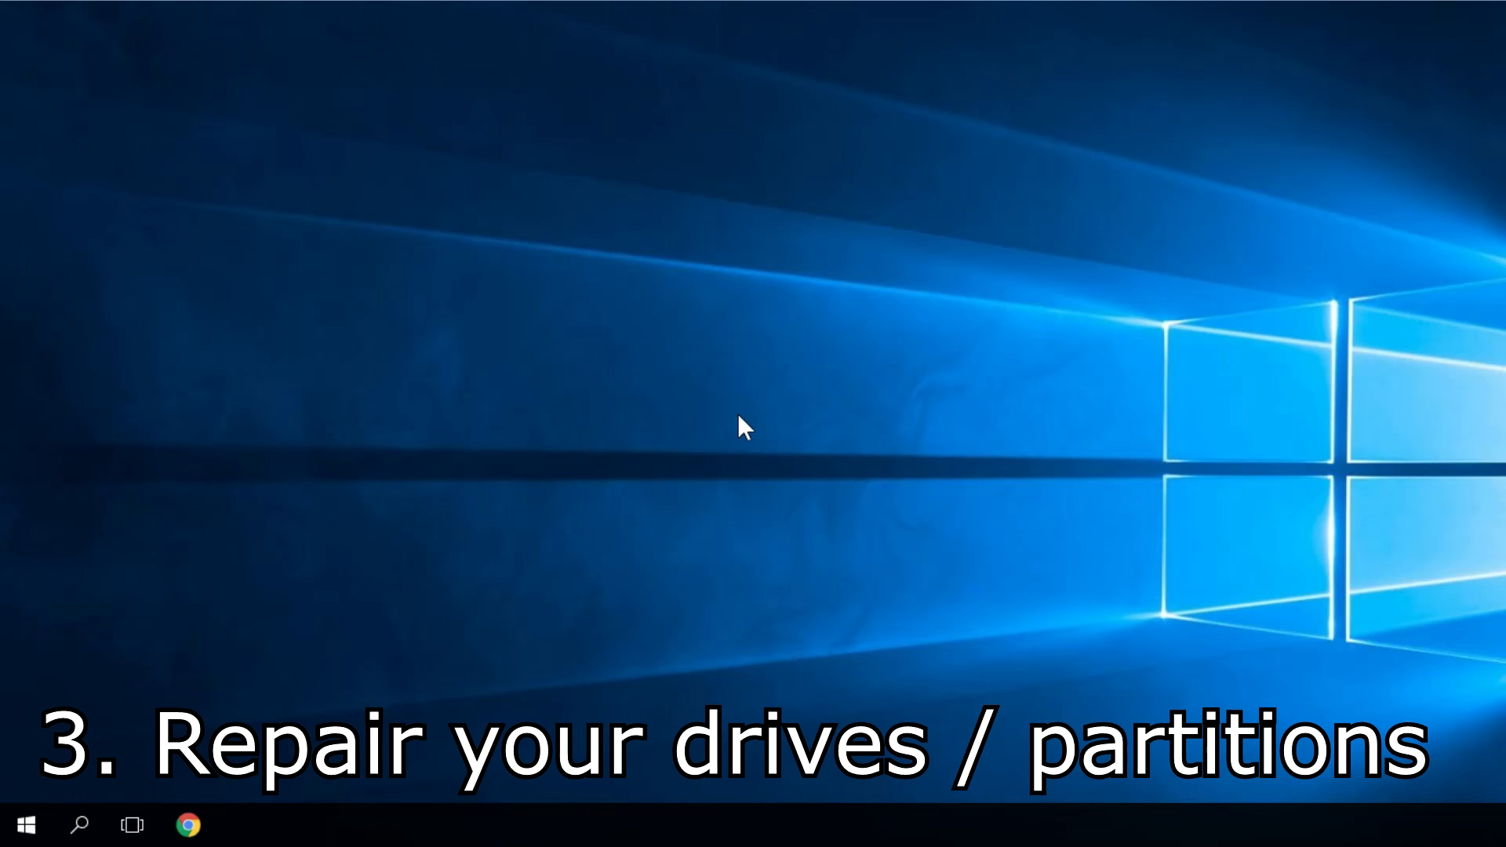
pyautogui.moveTo(245, 669)
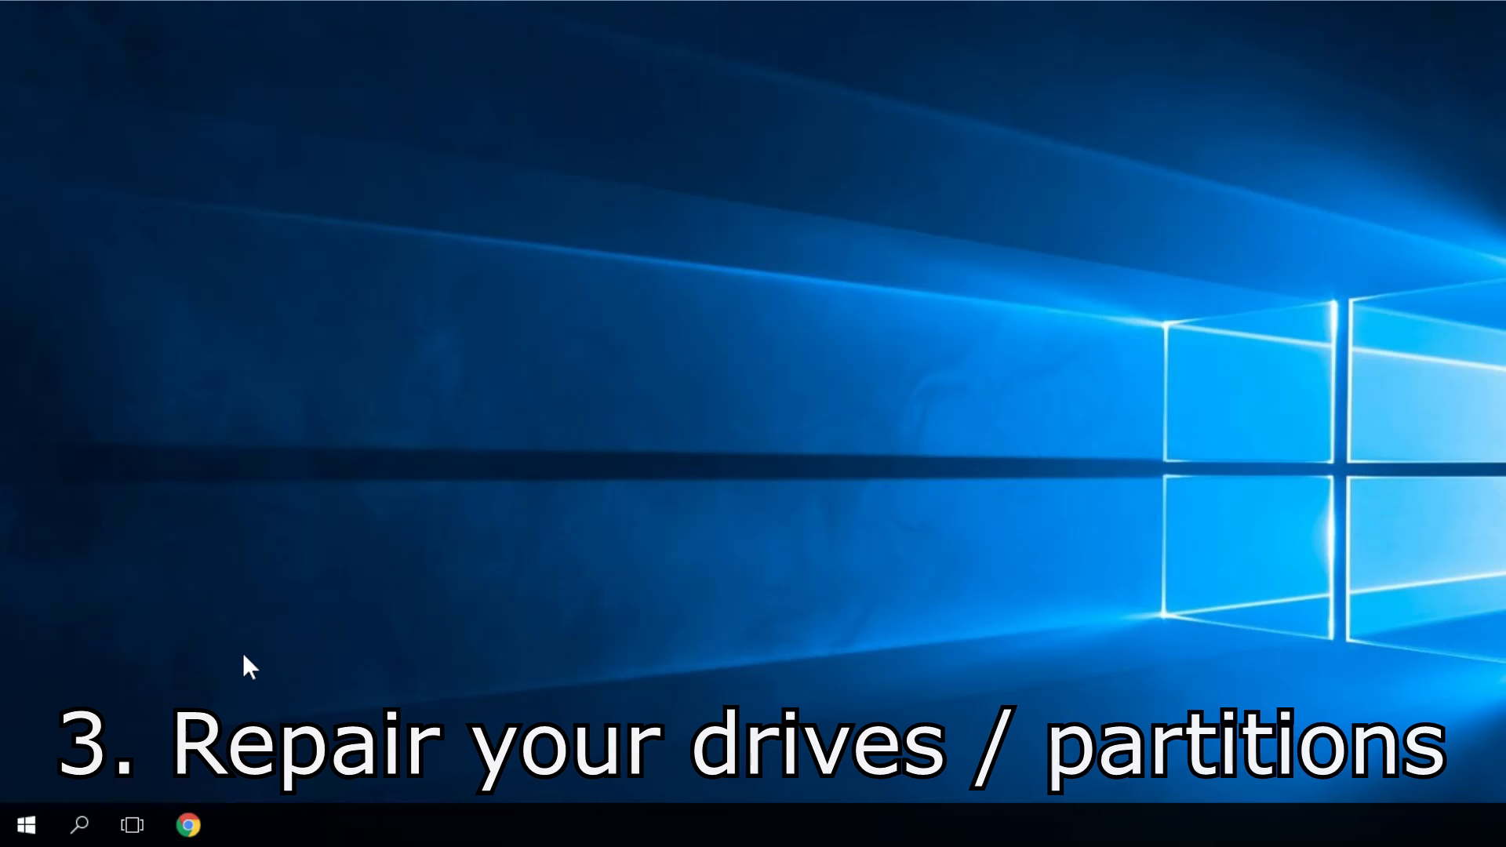
# Search 'this pc' from the taskbar to reach This PC with Local Disk (C:) and DVD drives
pyautogui.click(80, 824)
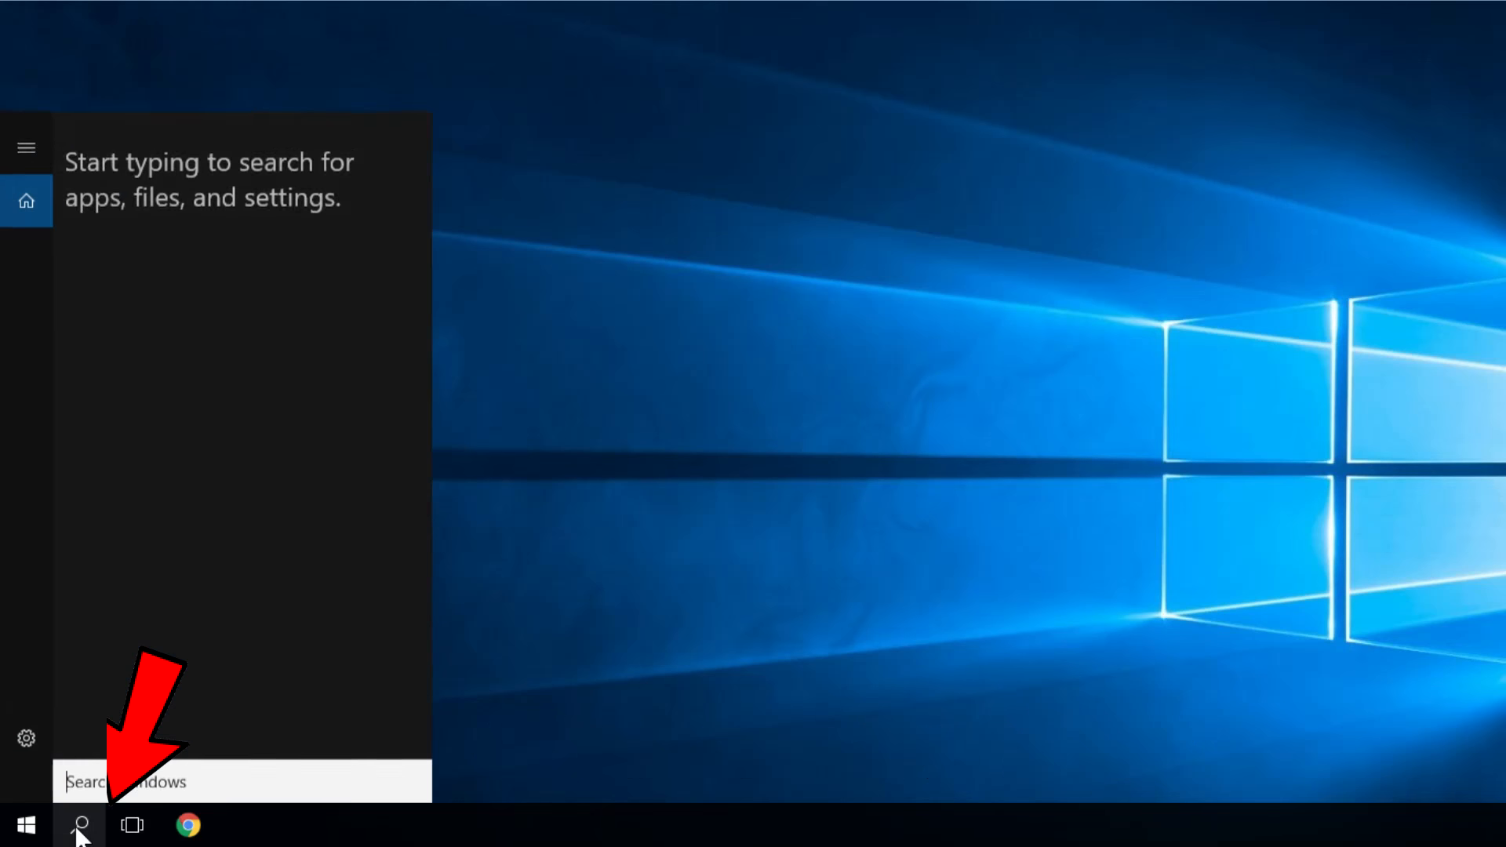
pyautogui.write('t')
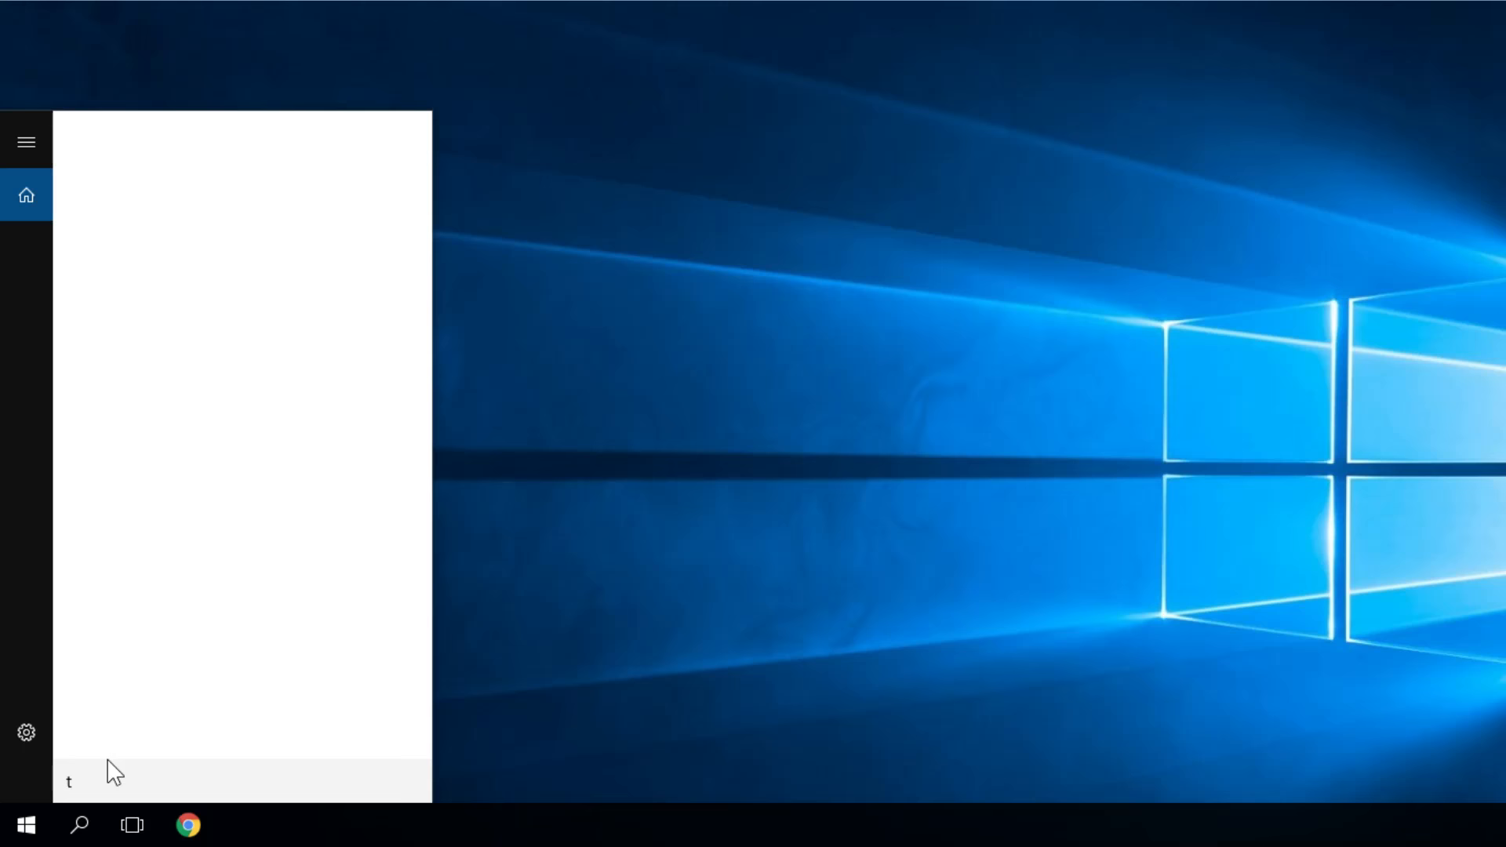
pyautogui.write('his pc')
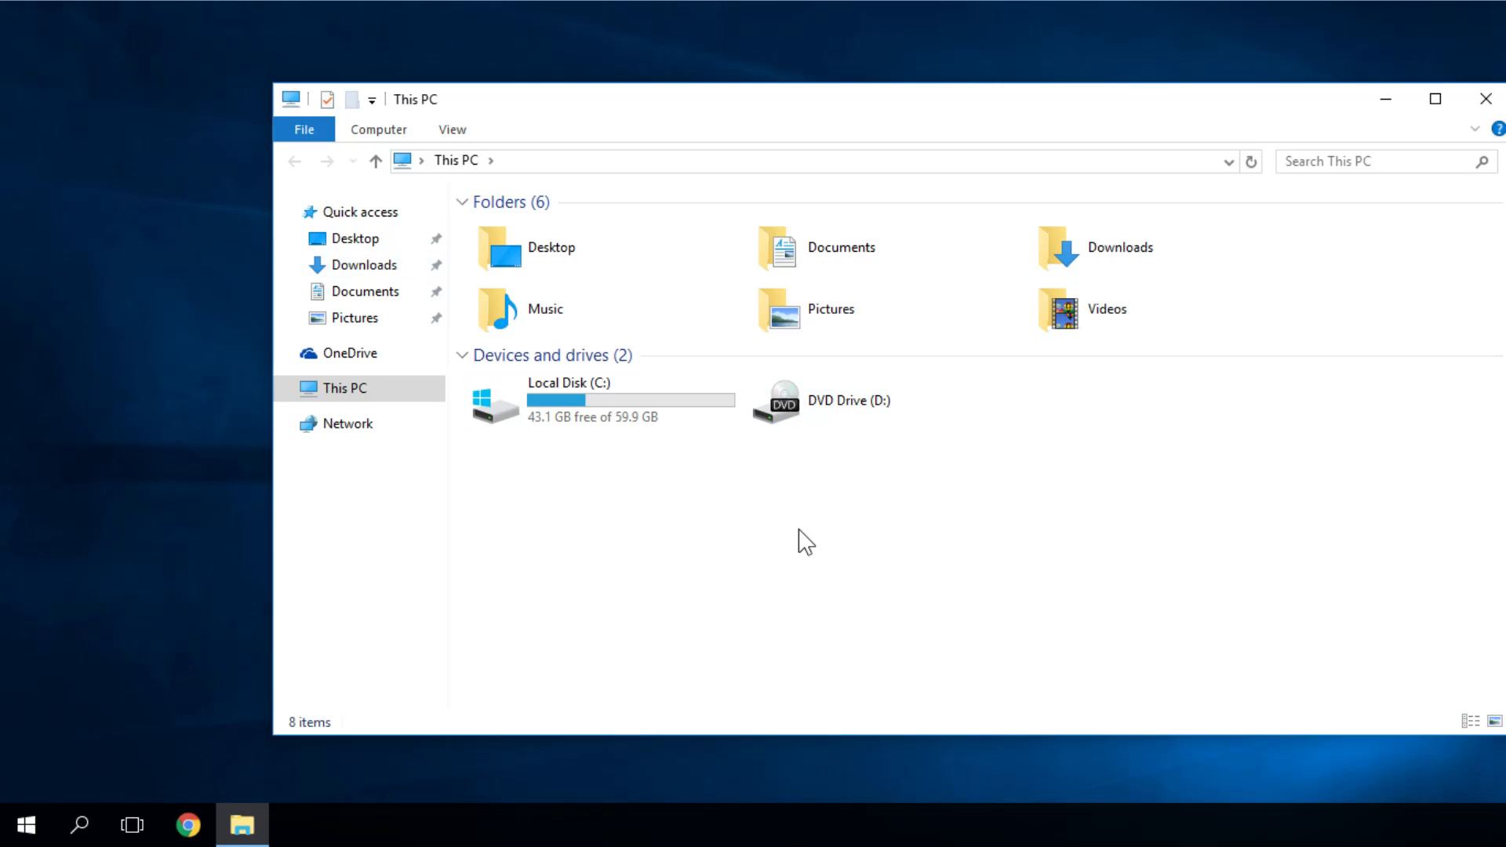
pyautogui.moveTo(597, 461)
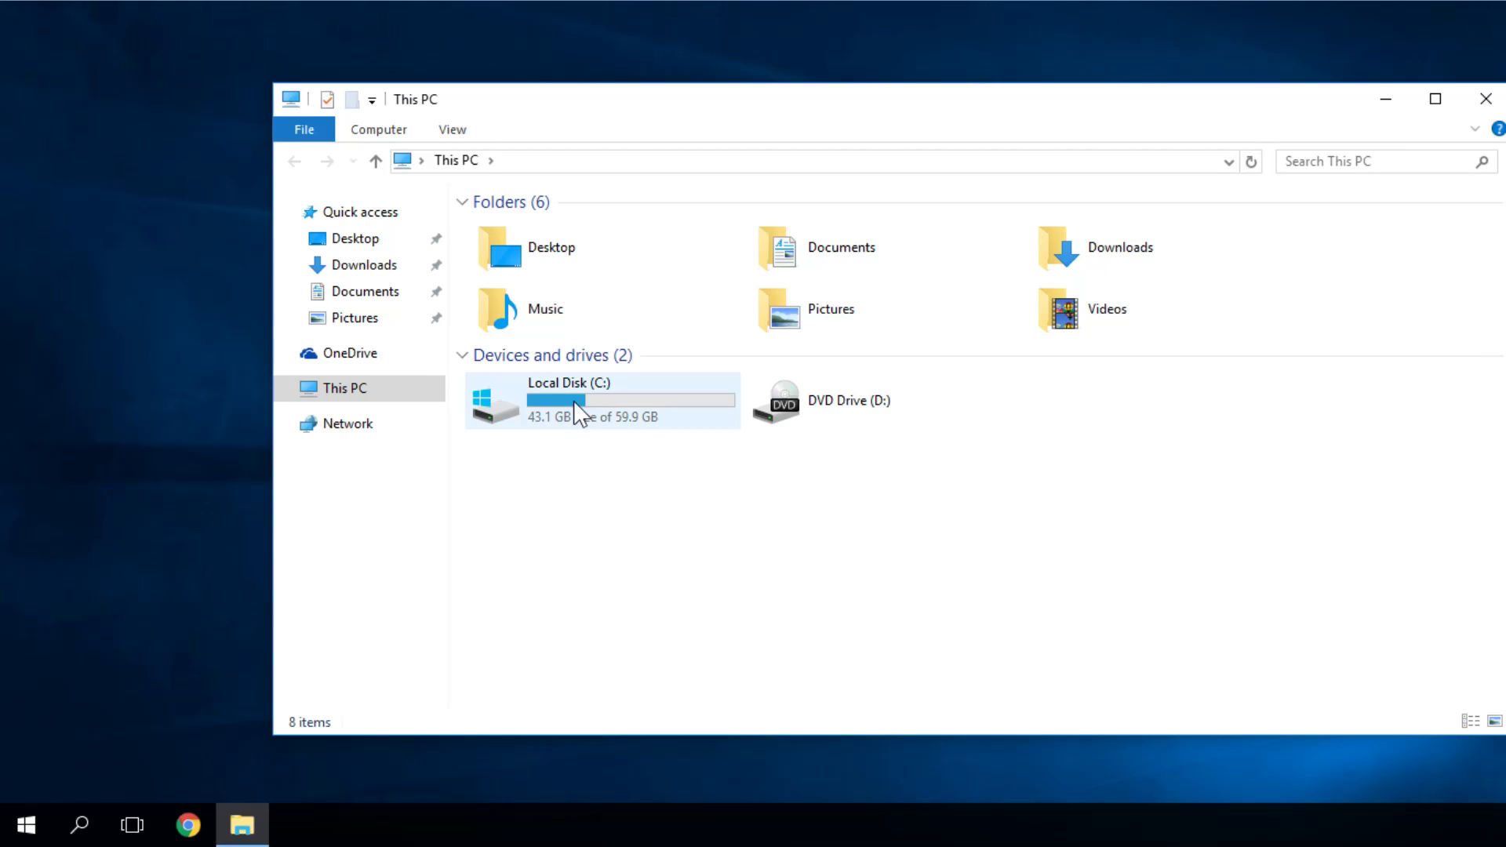
# Show Local Disk (C:) Properties on the Tools page with Check and Optimize buttons
pyautogui.rightClick(575, 398)
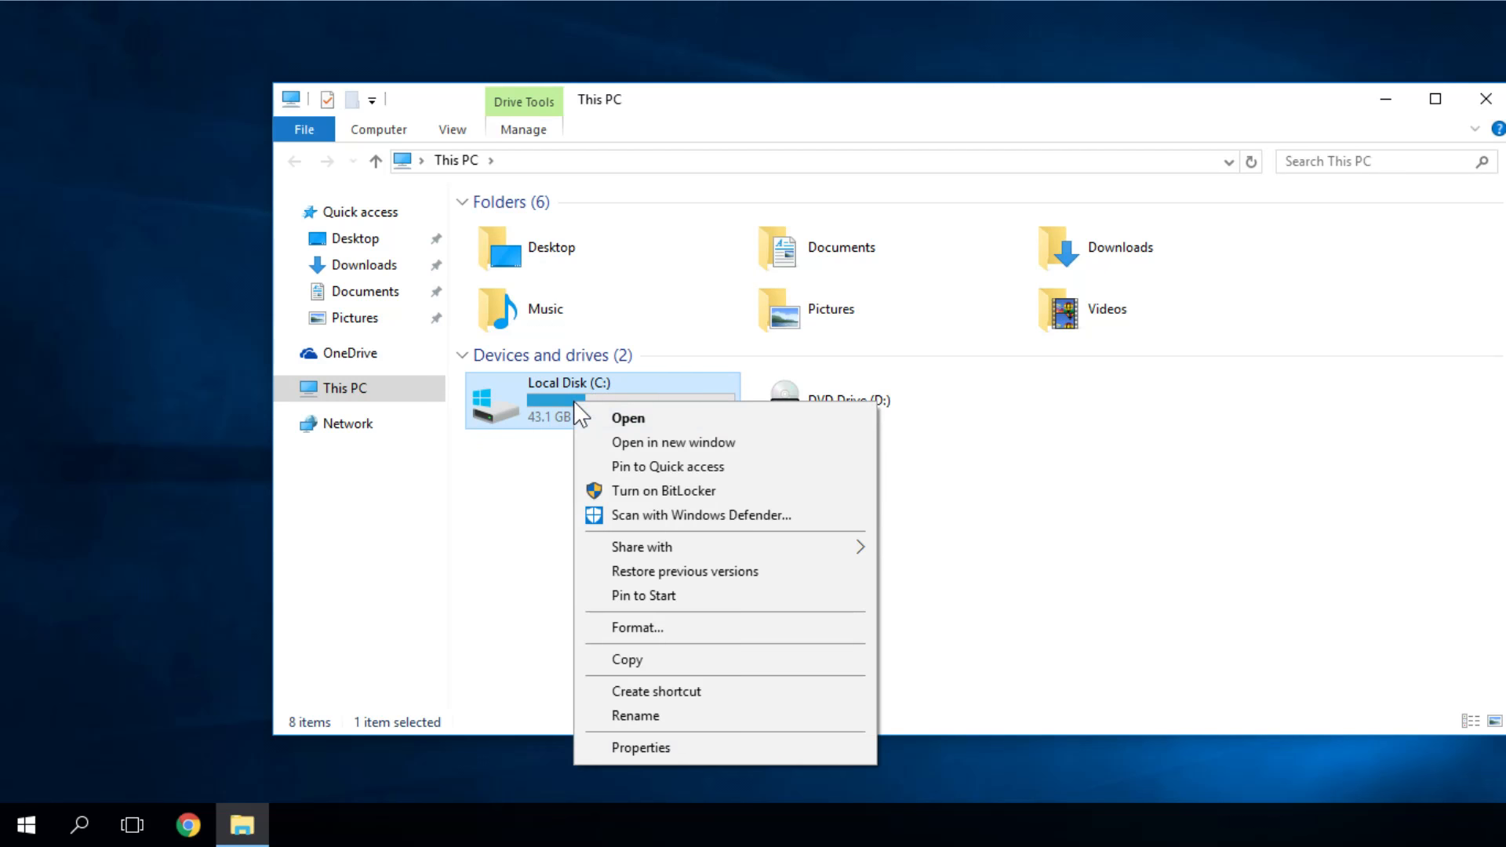
pyautogui.click(641, 747)
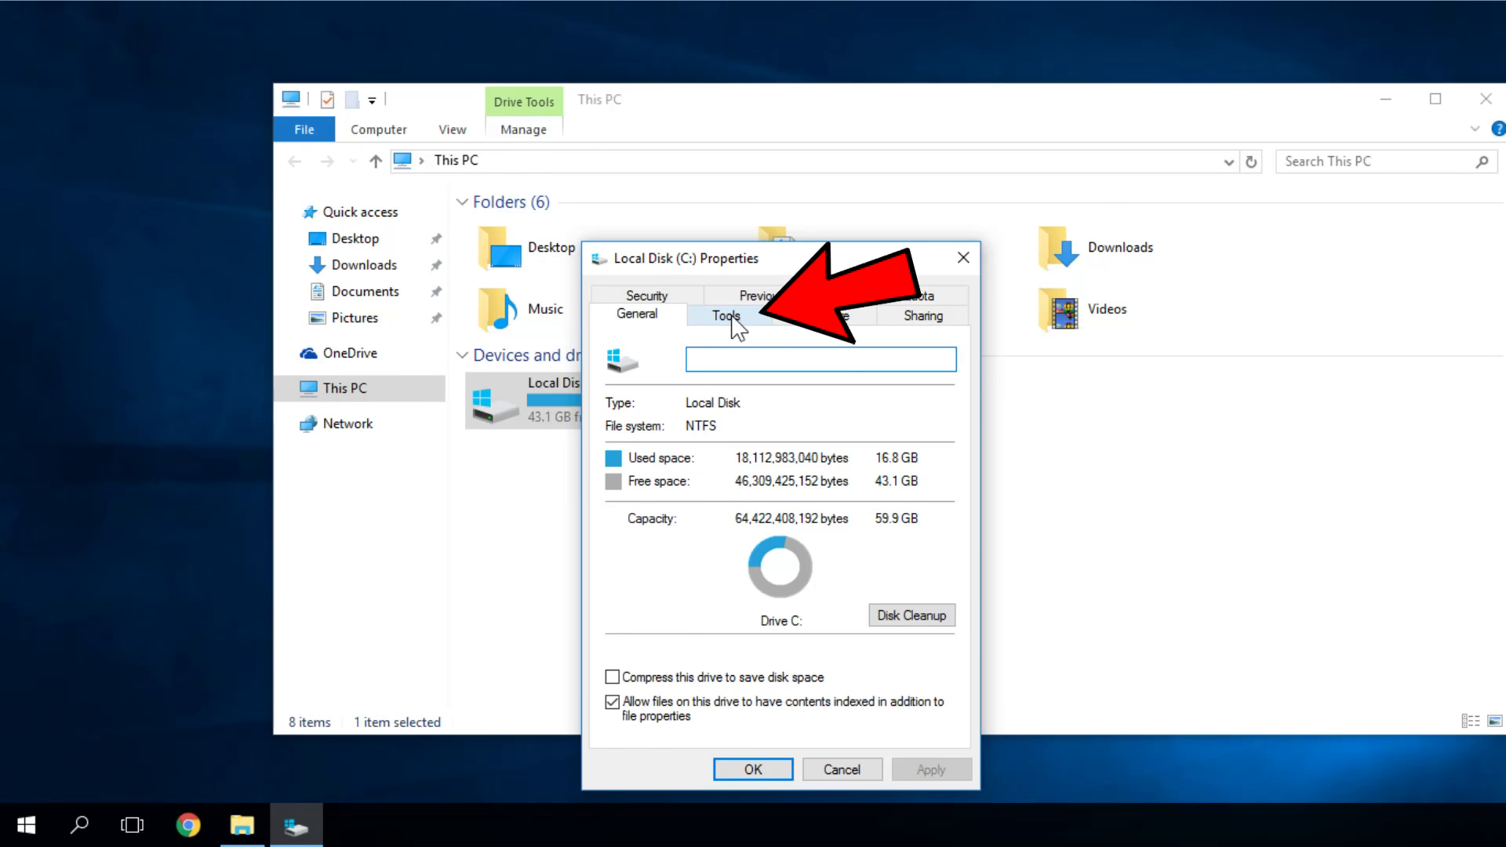
pyautogui.click(725, 314)
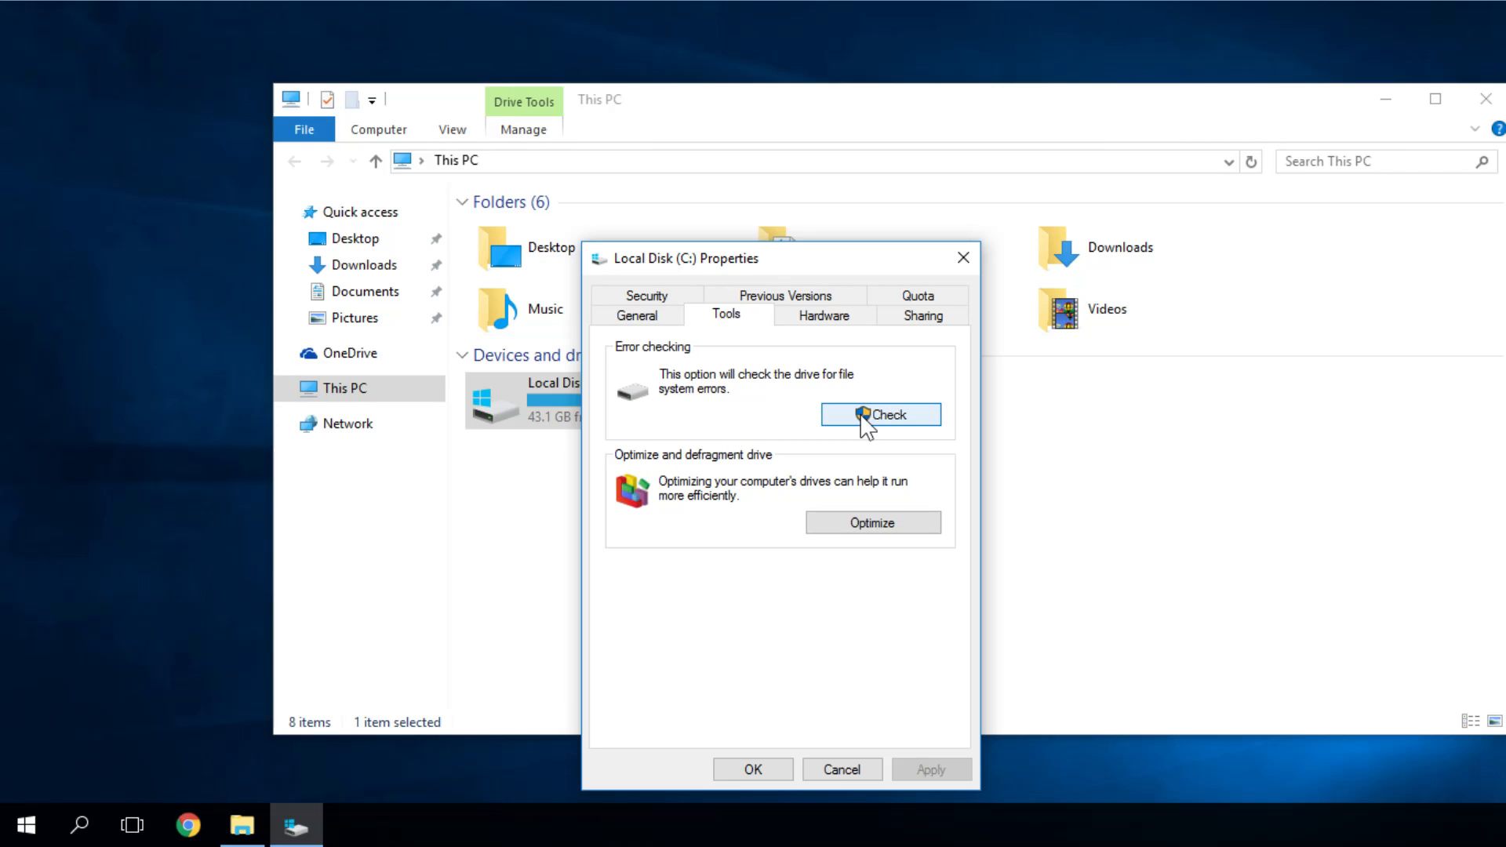
pyautogui.moveTo(836, 542)
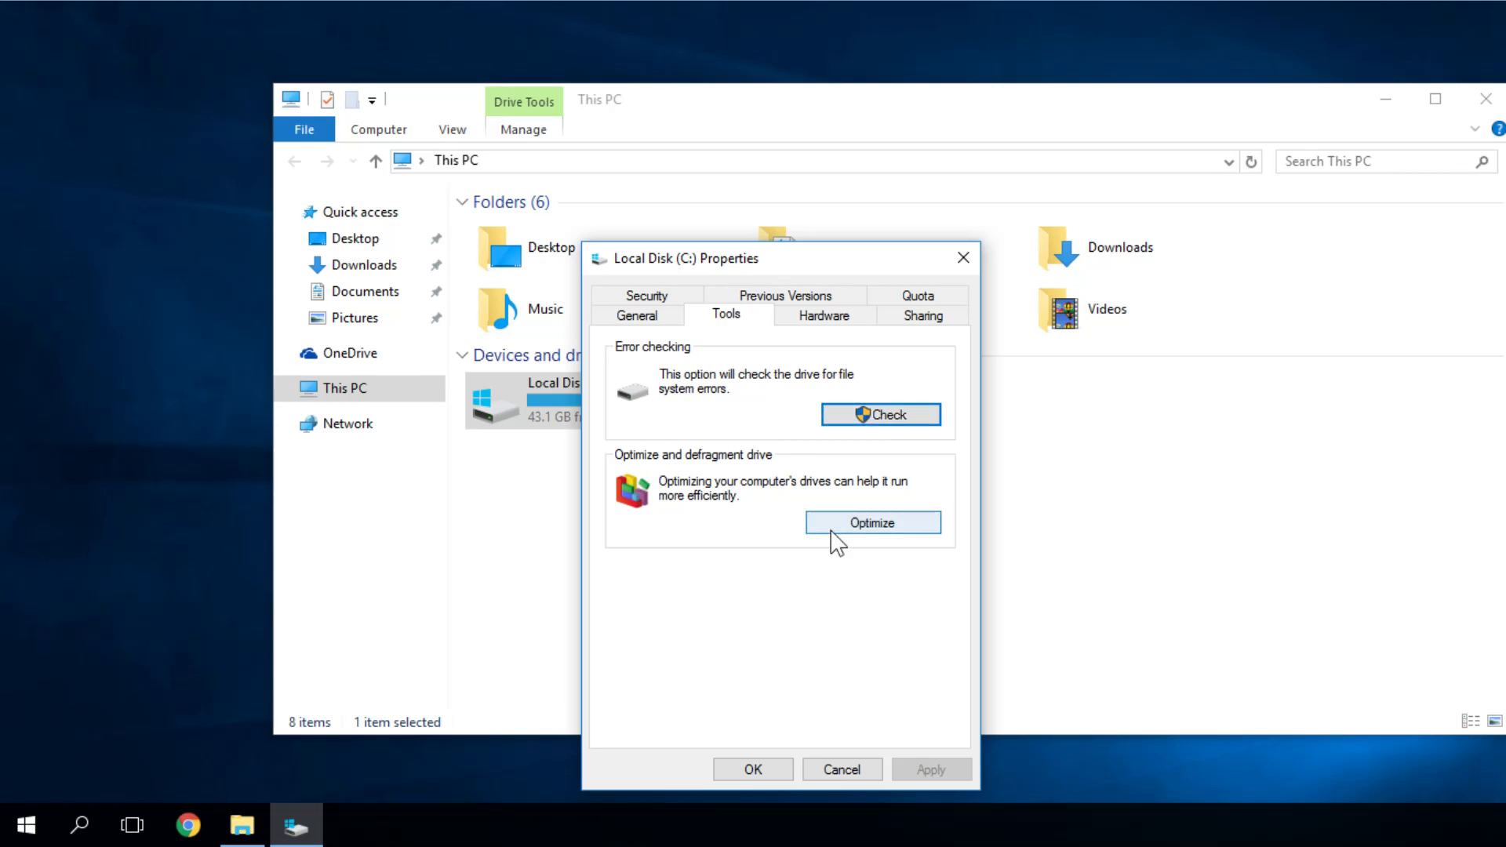